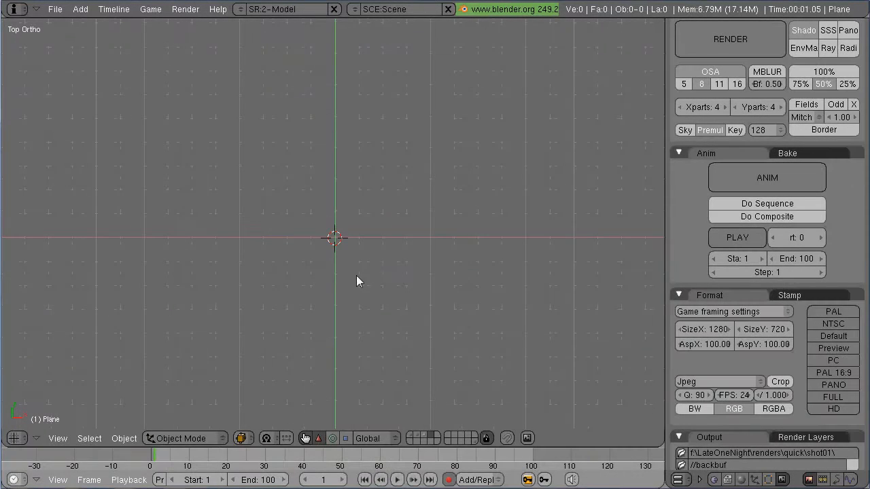
Step: Add a twelve-sided cylinder to the empty scene as the base of the trousers
click(80, 8)
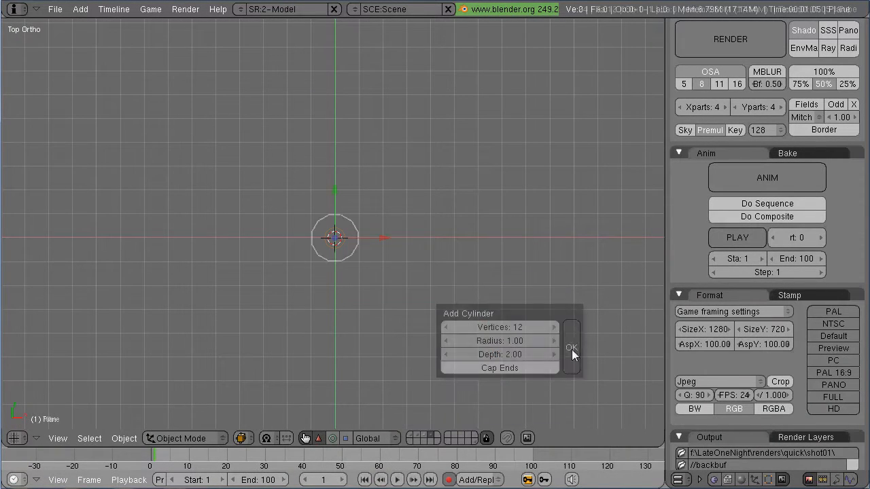
click(572, 348)
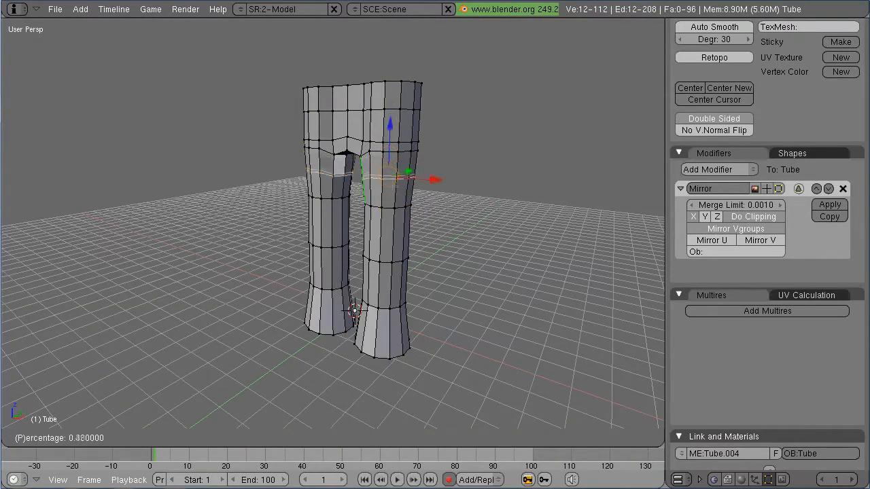
Step: Apply the Mirror modifier so both legs become real geometry, checking the mesh in Edit Mode
click(714, 168)
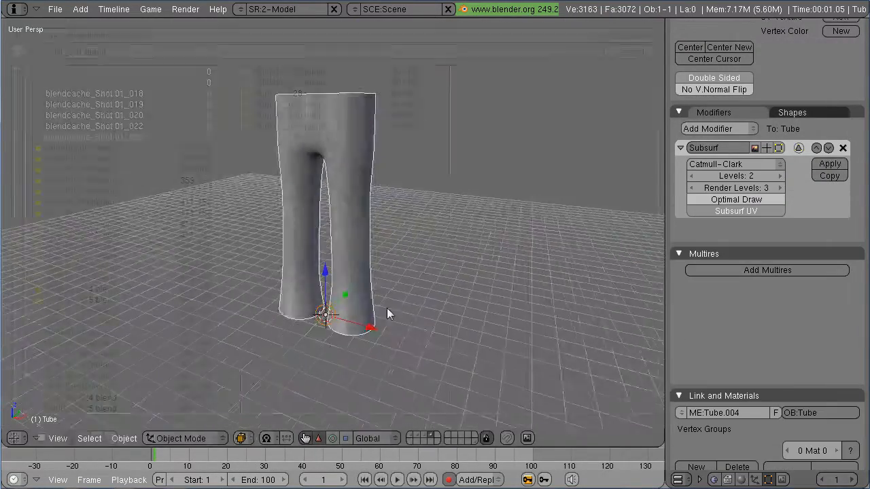
key(TAB)
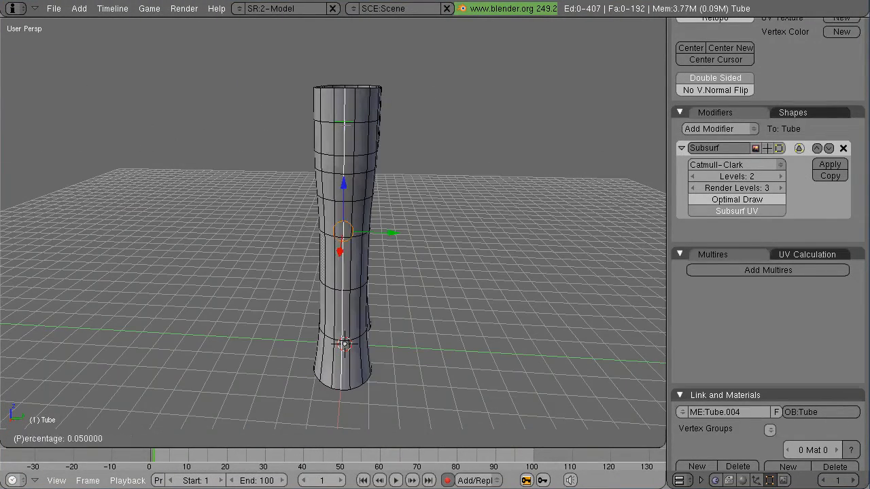
key(Tab)
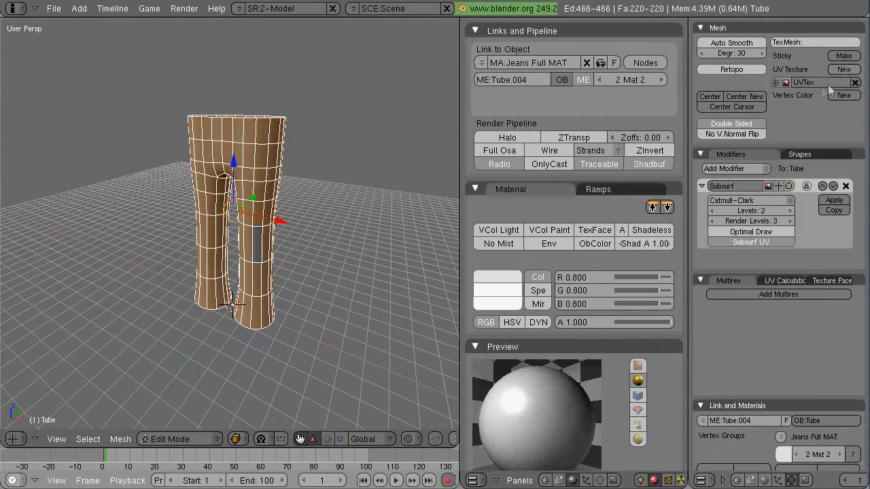
Step: Rename the UV layer Jeans Full UV and turn the upper area into a UV/Image Editor
click(816, 83)
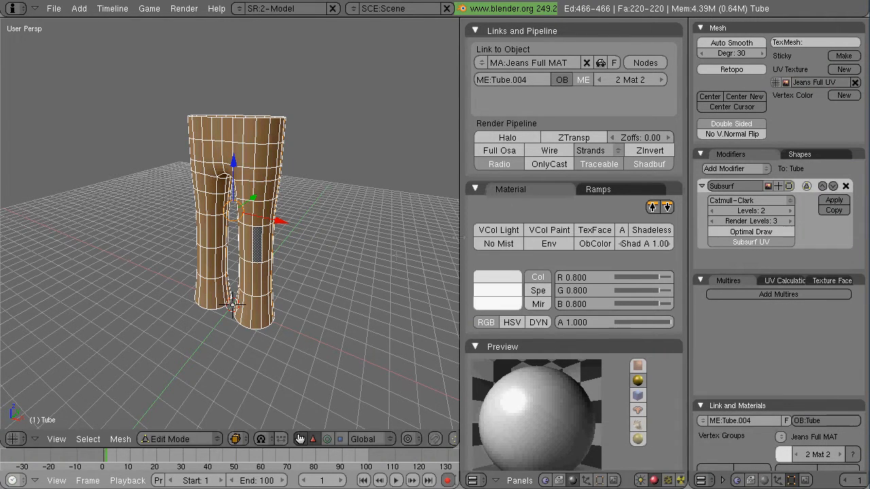
click(17, 438)
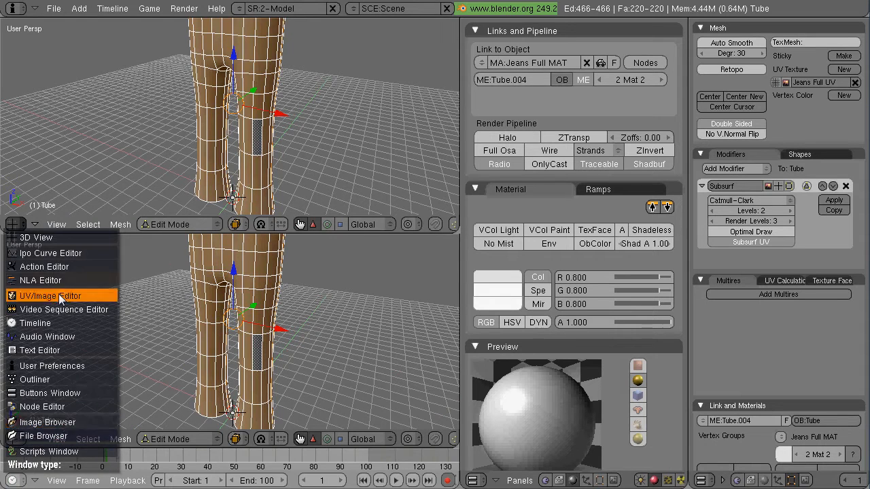
click(52, 295)
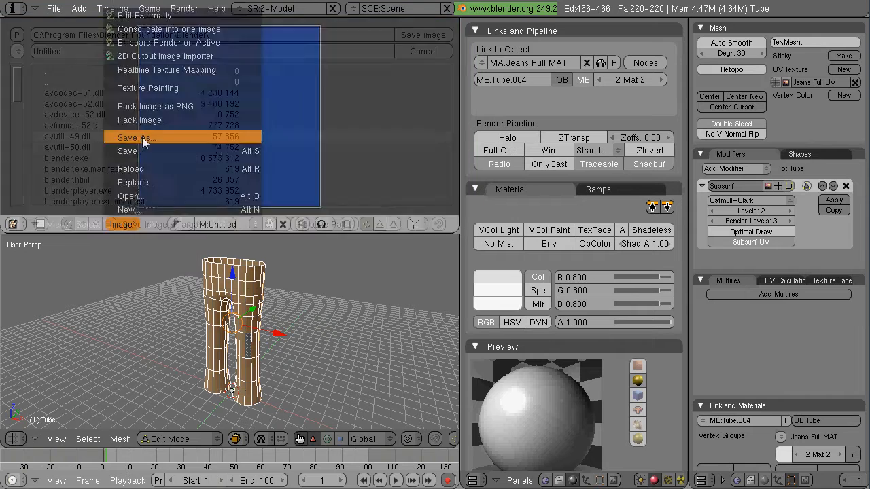
Step: Save the Jeans Full COL image into a folder in the textures directory
click(136, 138)
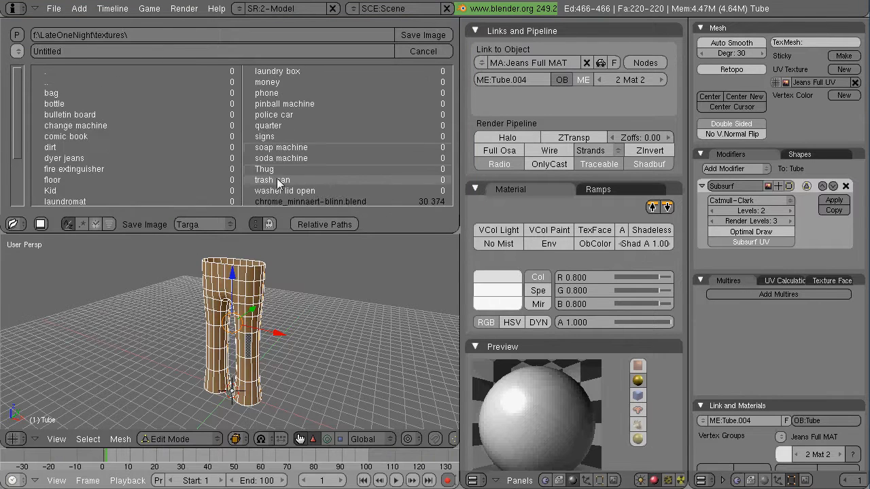
double_click(64, 158)
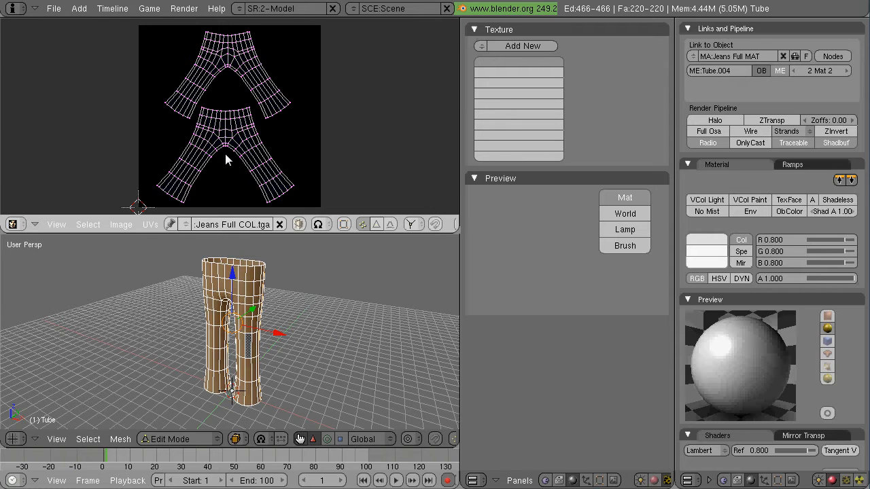
mouse_move(246, 154)
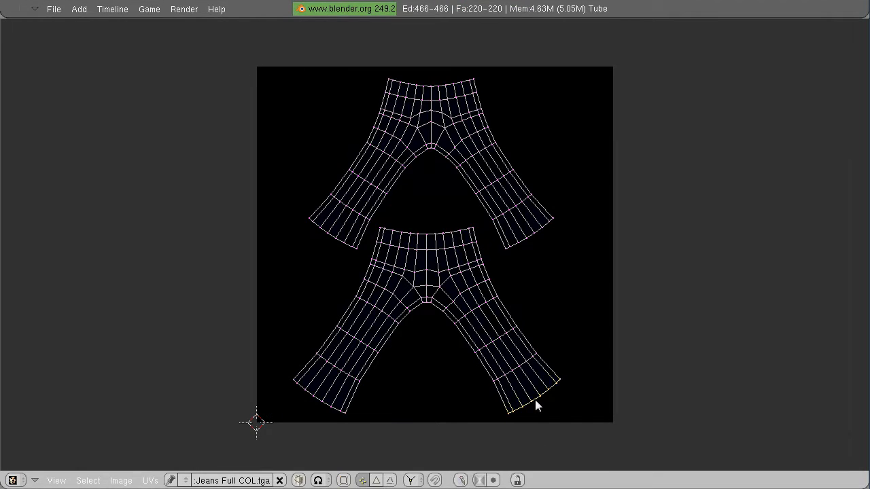
Step: Box-select a leg of the lower UV panel and rotate it into a new position
scroll(up, 3)
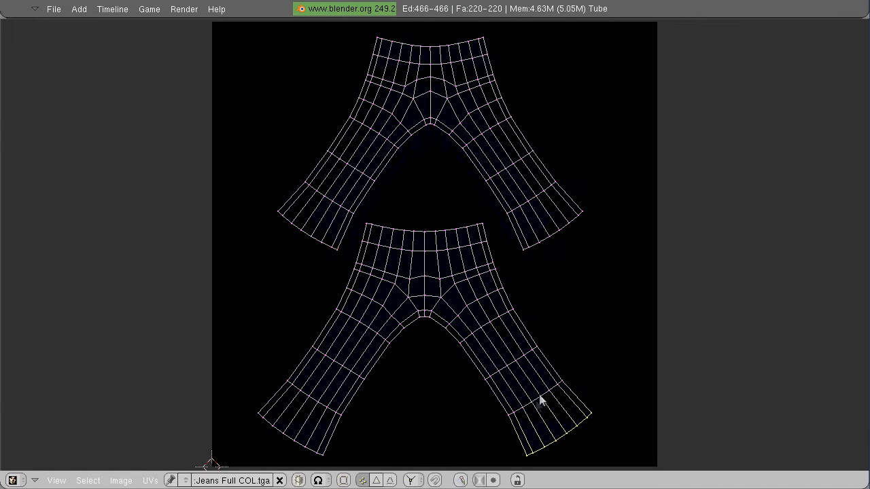
drag(456, 330, 633, 465)
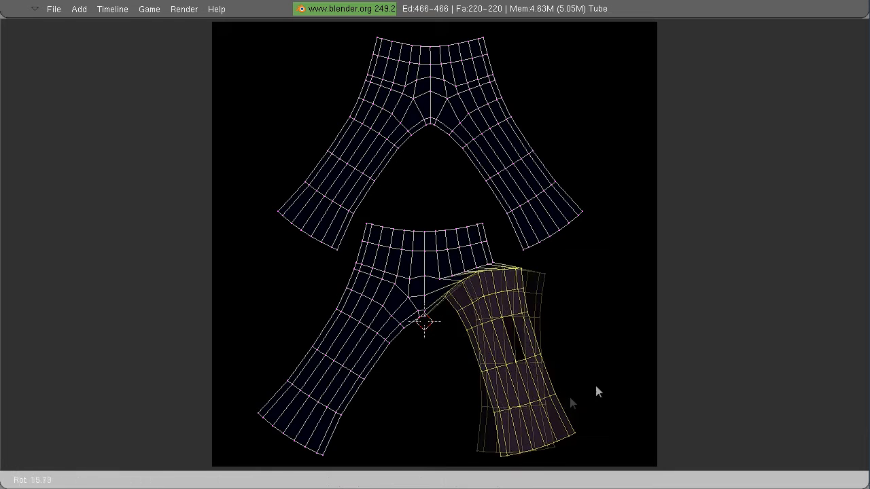
drag(599, 391, 550, 380)
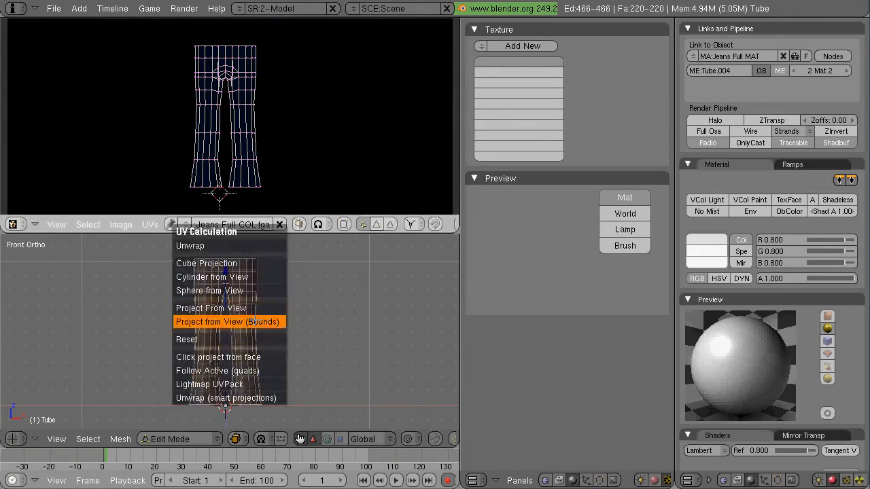
Step: Unwrap with Project from View (Bounds) then Lightmap UVPack so the panels fill the image
click(228, 321)
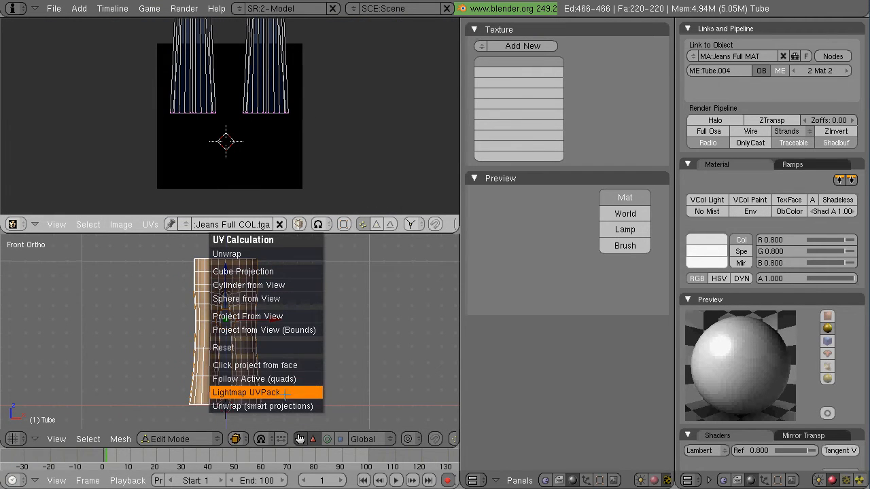
click(246, 391)
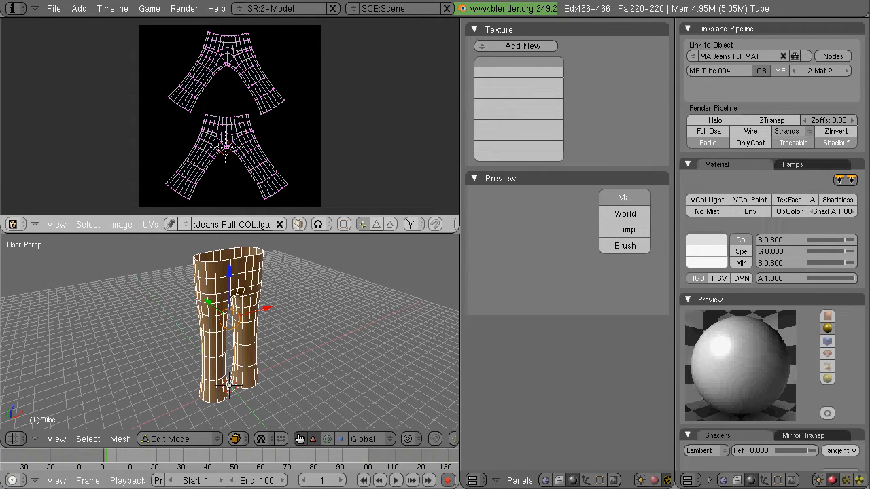
Step: Add a new image texture to the jeans material for Jeans Full COL.tga
click(517, 64)
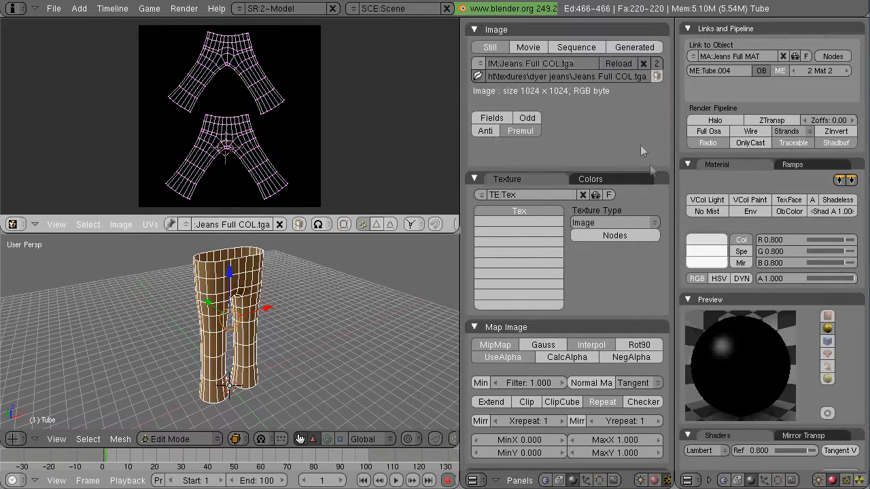
scroll(down, 3)
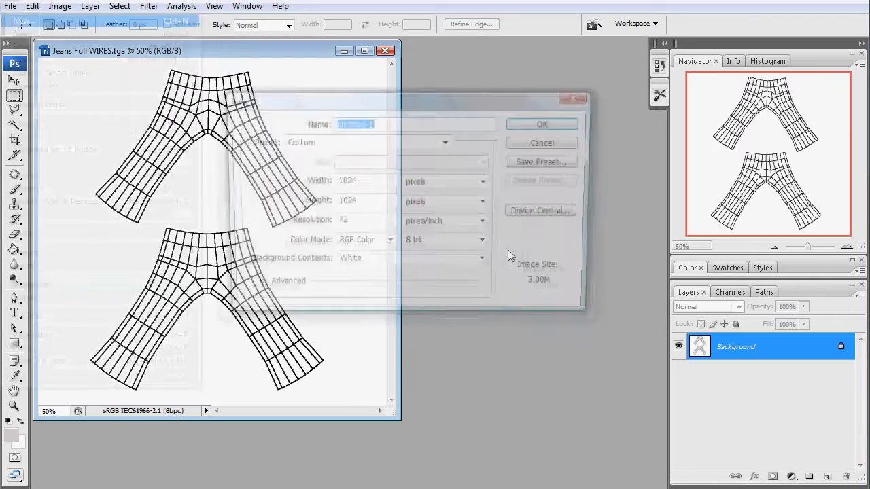
Step: Create the 1024x1024 document and save the layered composite as Jeans Full COL
click(541, 142)
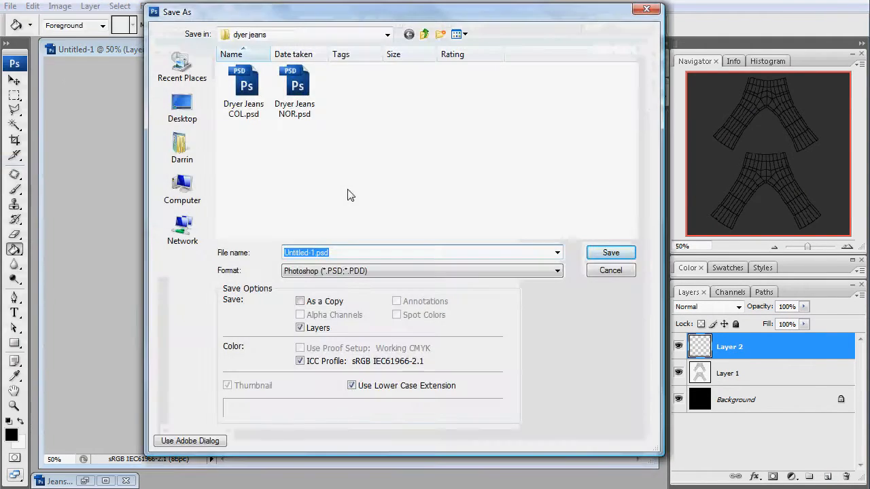
text(Jeans Full COL)
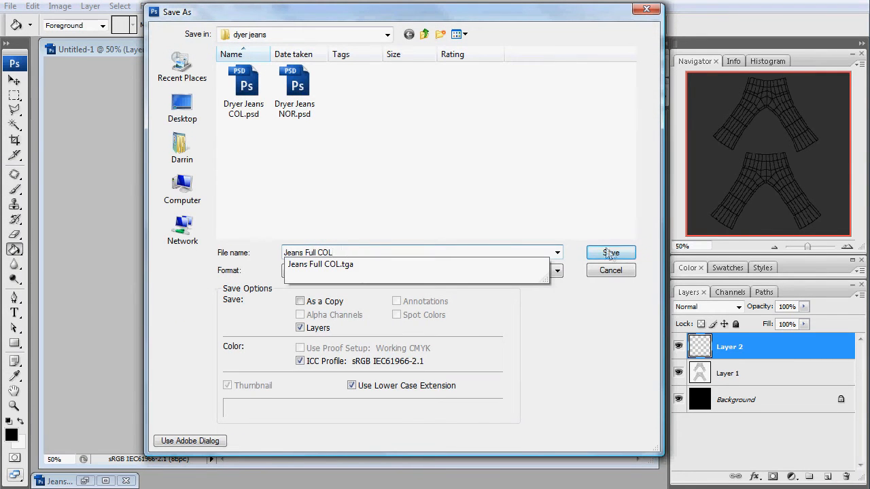
click(609, 253)
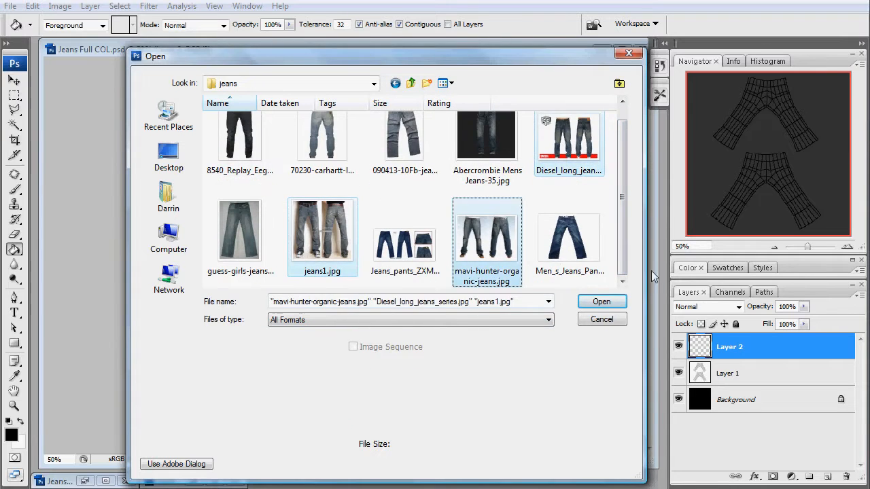
Step: Open the three jeans photos and Free Transform a cut-out over a wireframe leg
click(601, 302)
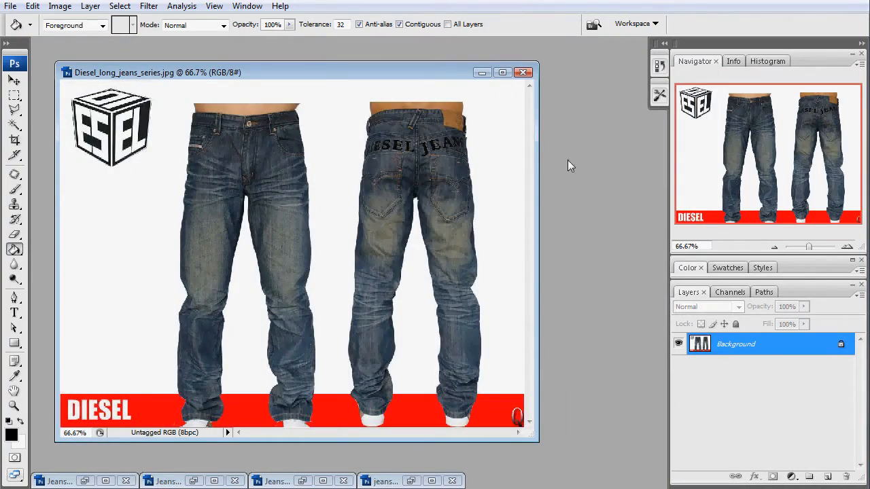
click(503, 72)
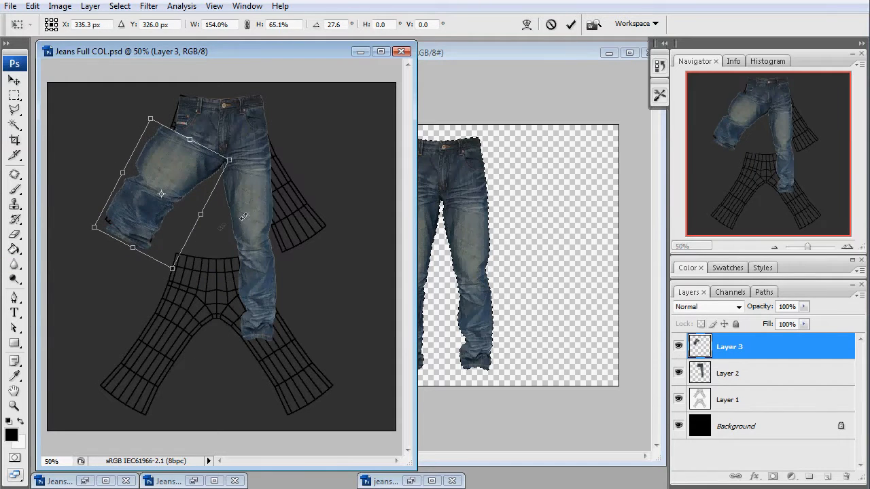
click(728, 373)
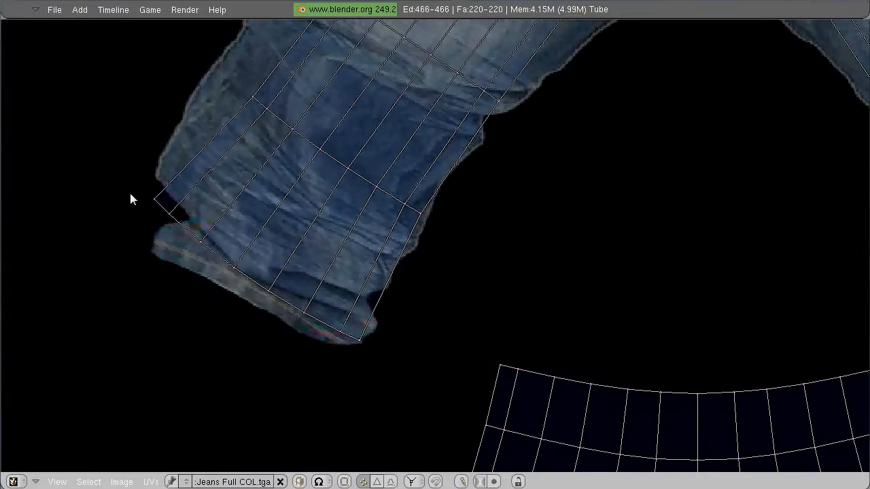
click(571, 201)
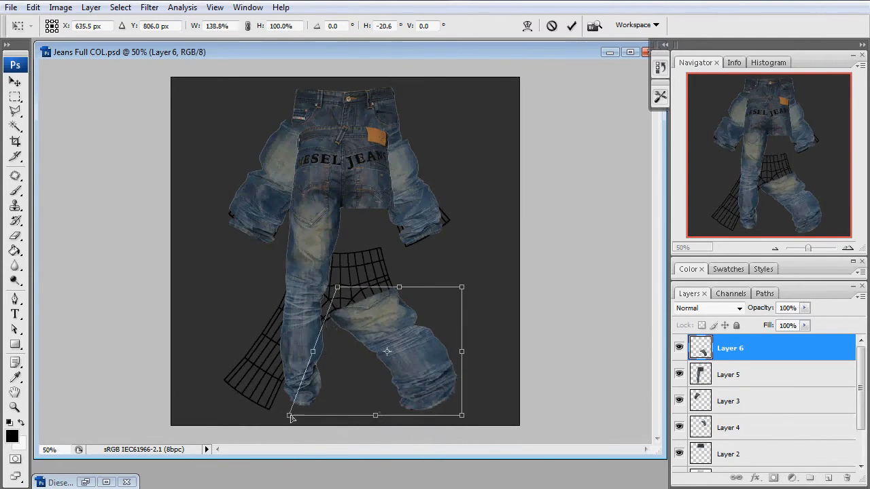
Step: Rotate the two leg pieces on Layers 6 and 7 to match the UV grid
click(730, 375)
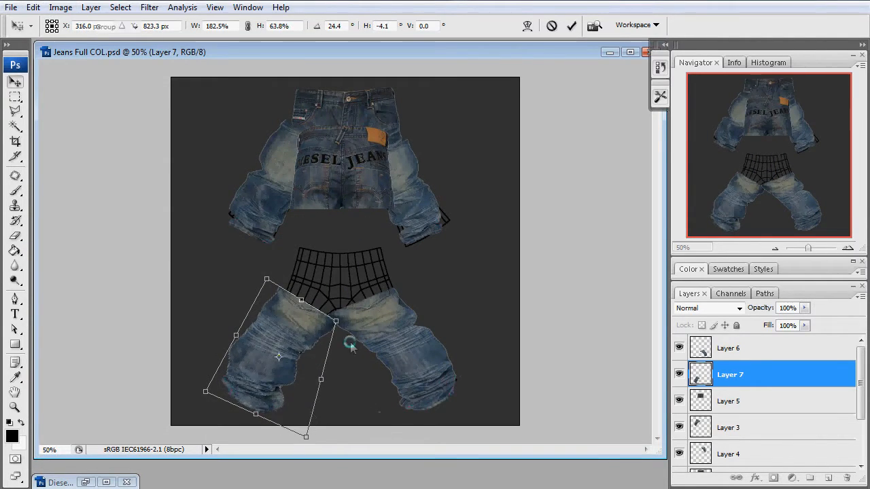
click(730, 401)
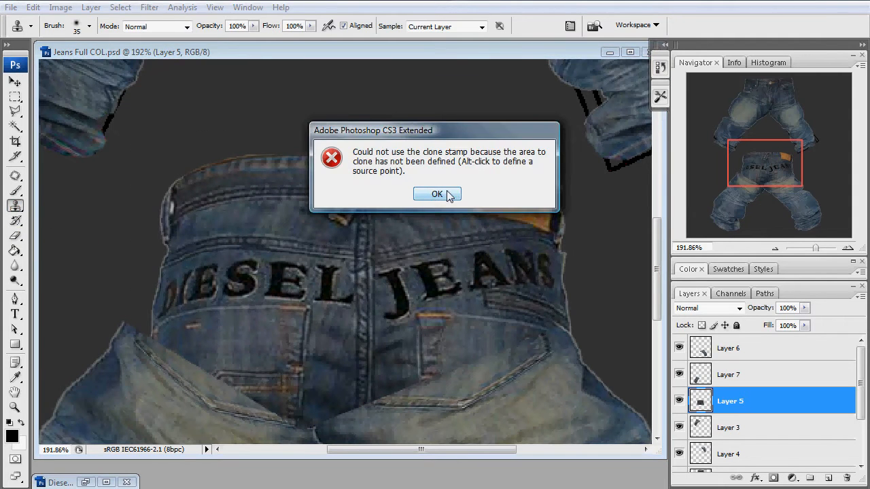
Step: Clone denim over the DIESEL JEANS lettering and soften the overlapping edge between the legs
click(438, 194)
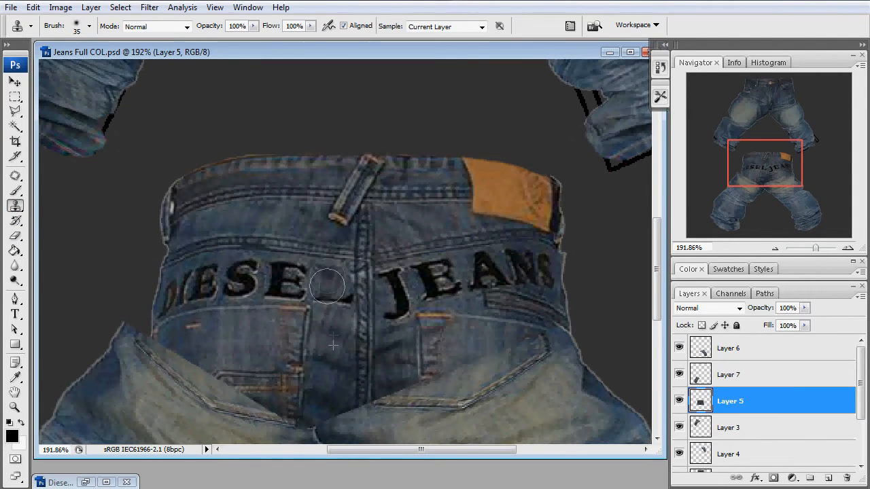
drag(327, 286, 280, 266)
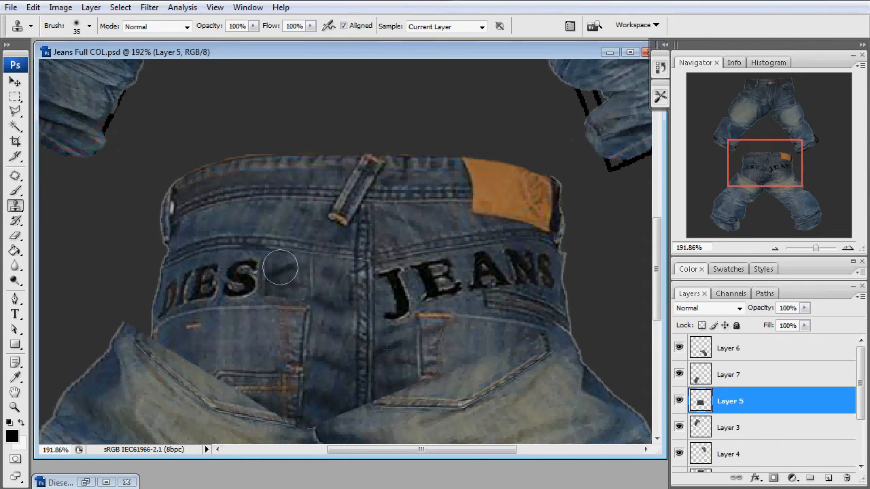
click(280, 267)
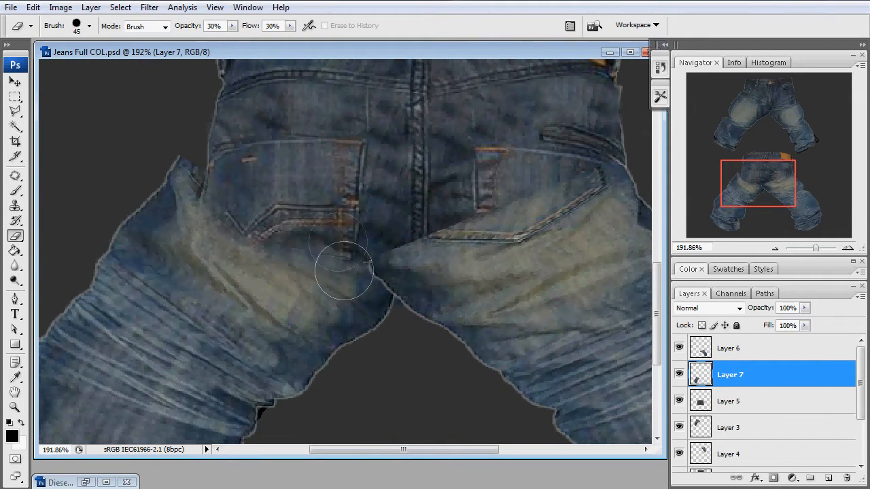
click(728, 348)
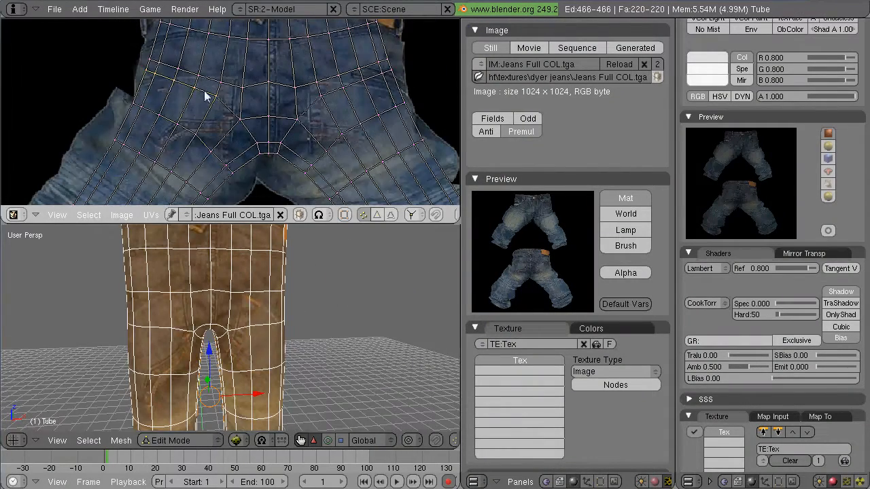
Step: Adjust UV points over the back of the jeans against the updated texture
drag(206, 95, 329, 71)
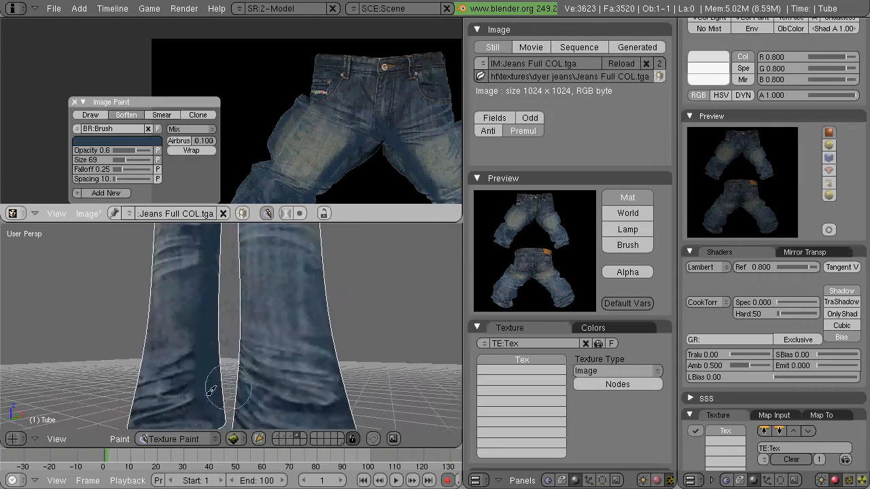
Step: Paint touch-ups onto the flared legs in Texture Paint mode with the Image Paint panel
scroll(down, 3)
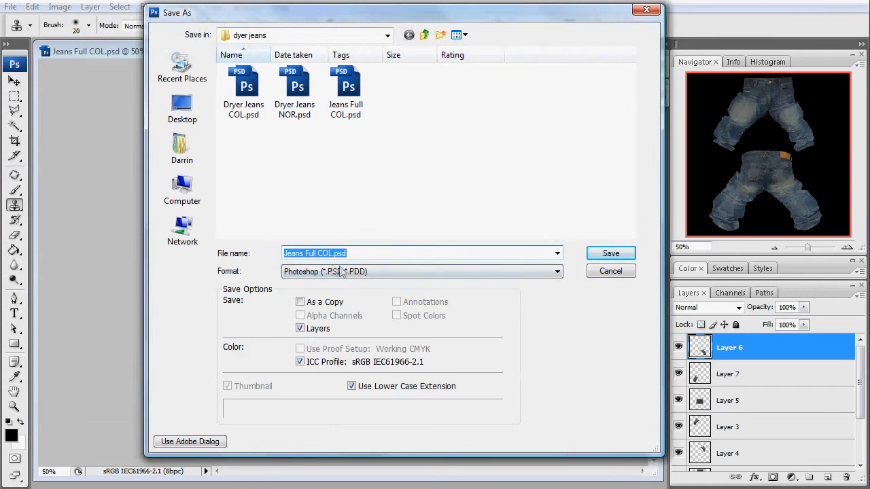
Step: Save Jeans Full COL.psd with Maximize Compatibility confirmed
click(609, 253)
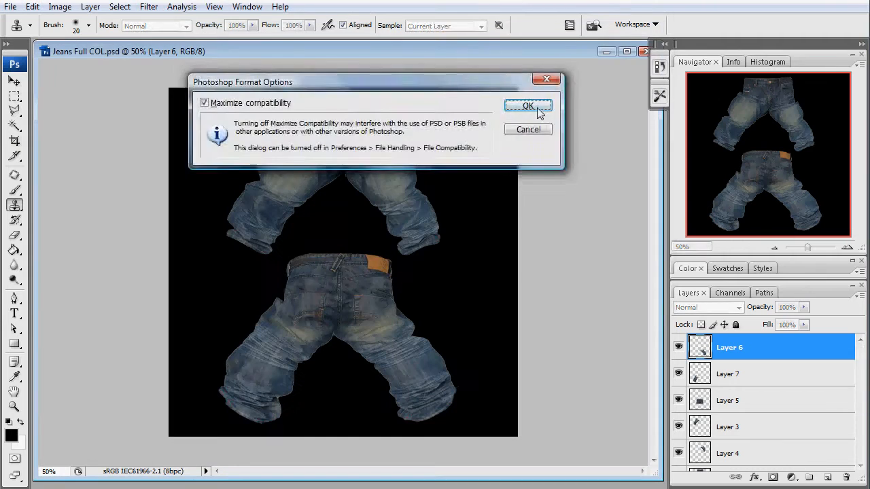
click(528, 106)
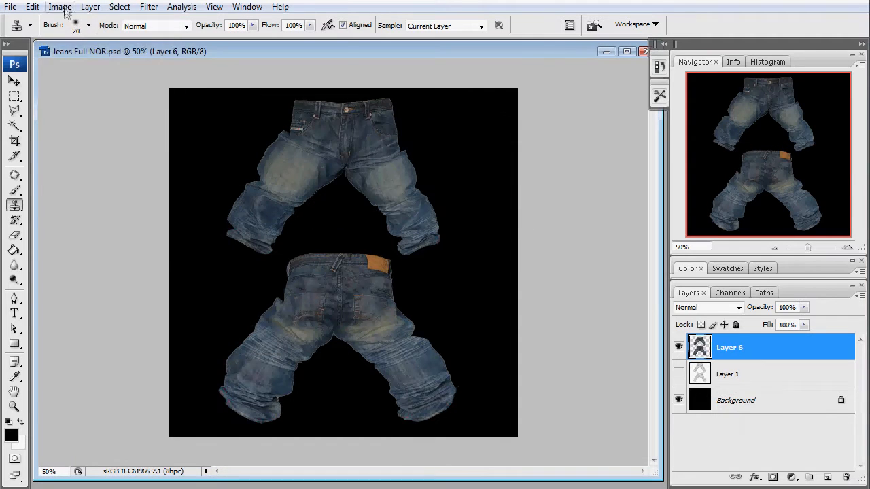
Step: Boost the greyscale NOR image's contrast by raising the highlights in Curves
click(60, 6)
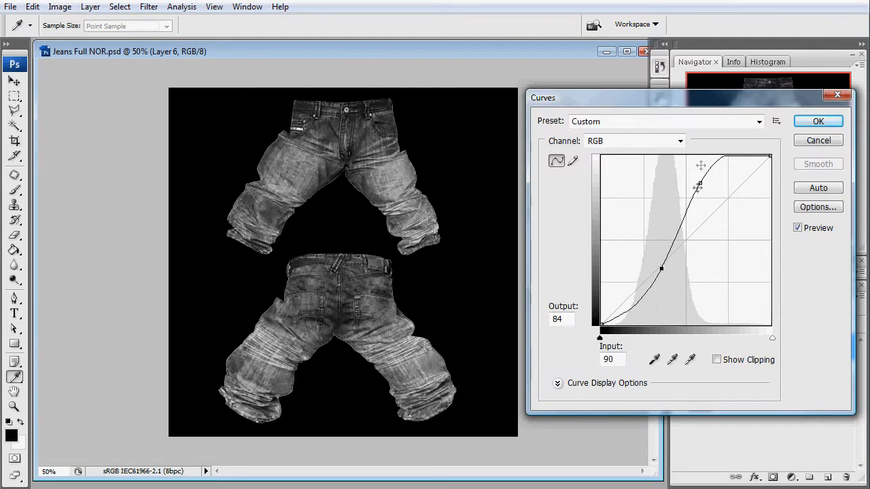
click(819, 121)
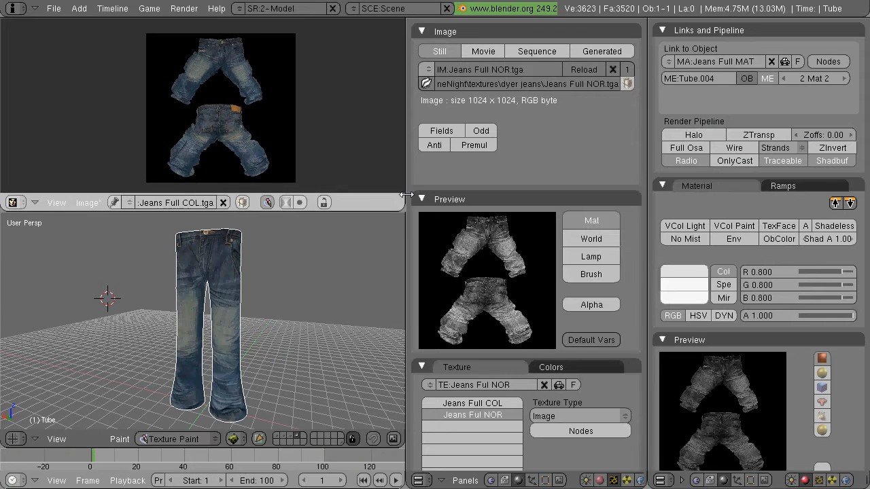
Step: Add a second Image texture slot on the jeans material loading Jeans Full NOR.tga
scroll(down, 3)
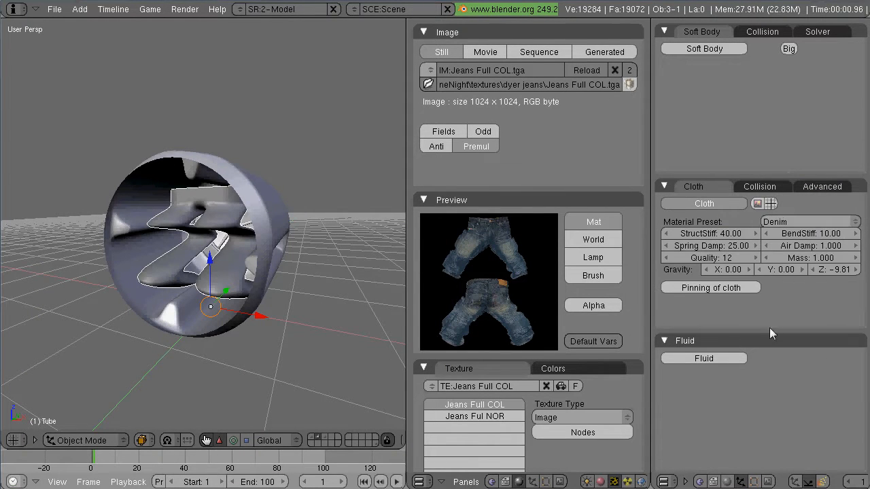
click(759, 187)
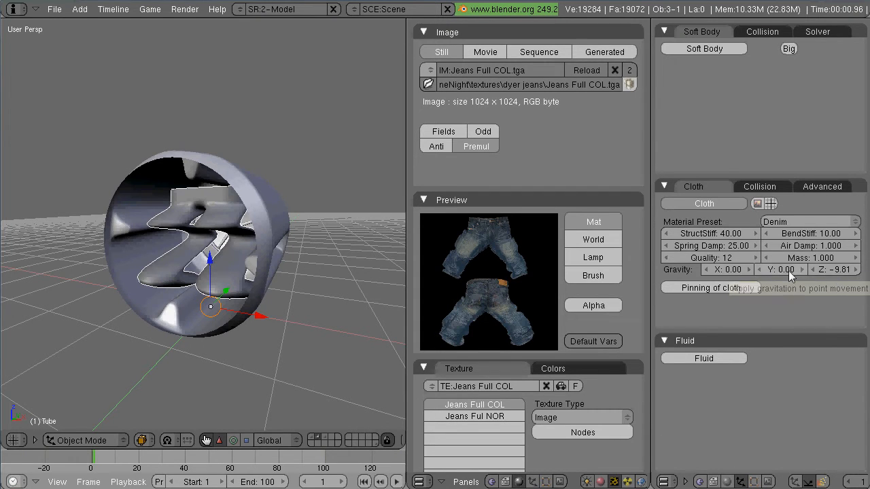
click(759, 187)
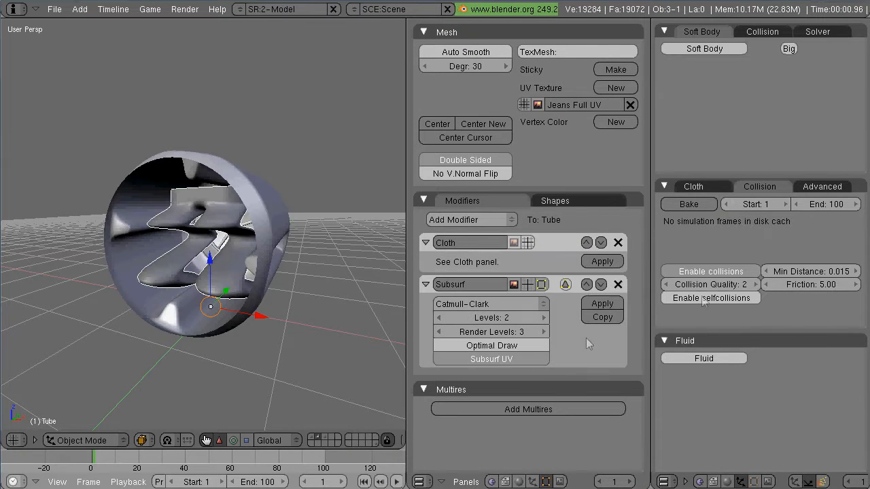
click(693, 186)
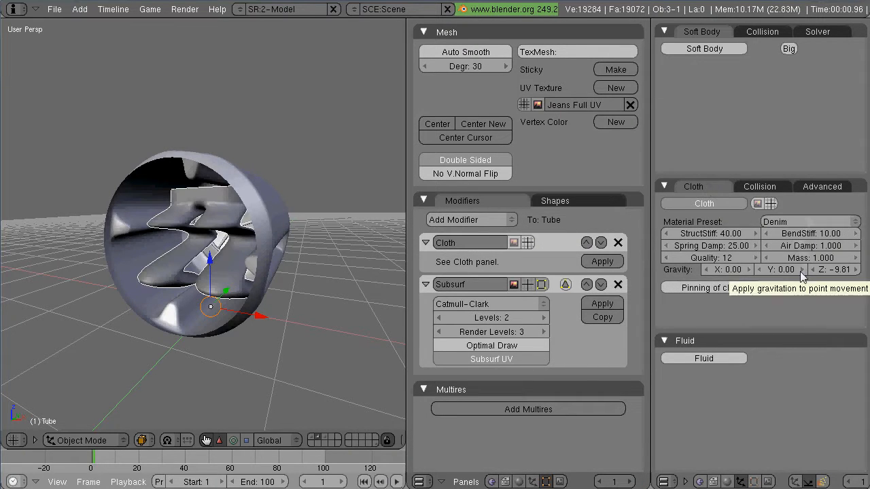
click(761, 186)
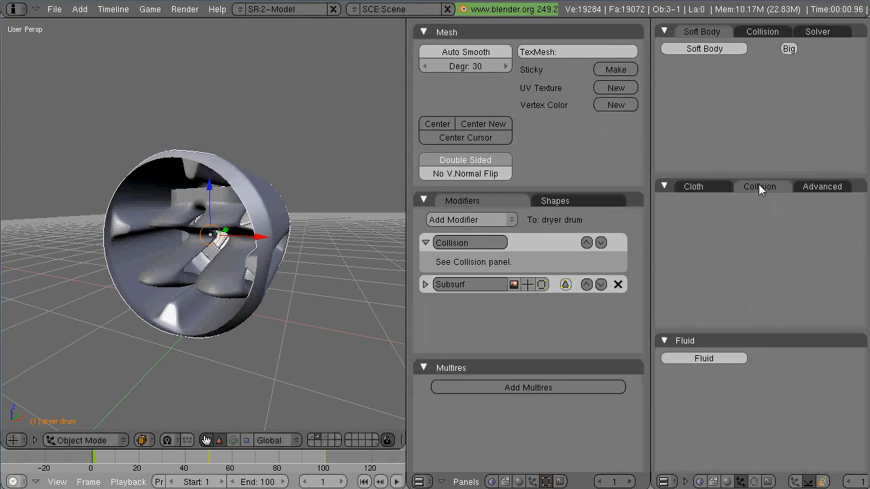
click(759, 186)
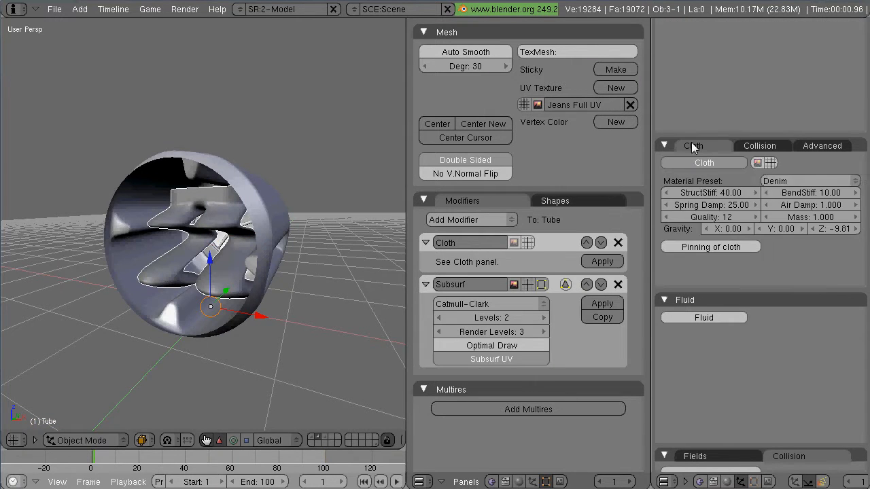
click(759, 145)
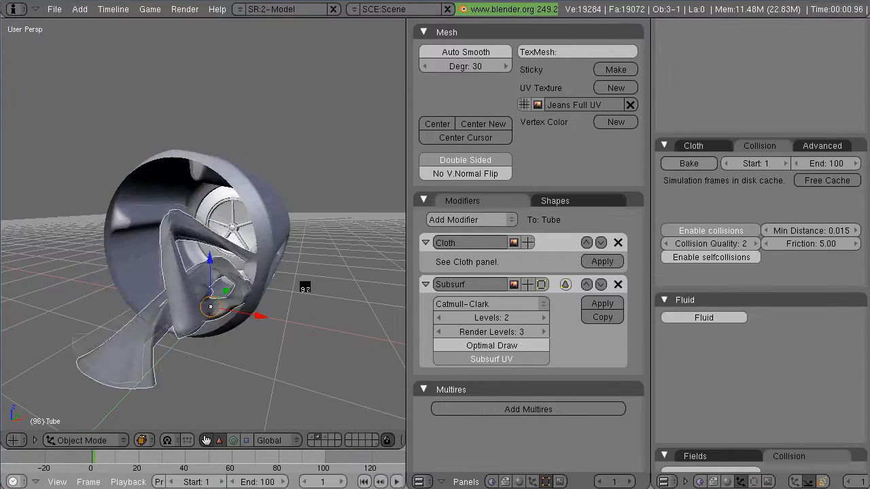
Step: Clear the cached cloth frames, run a test bake and discard it
click(688, 163)
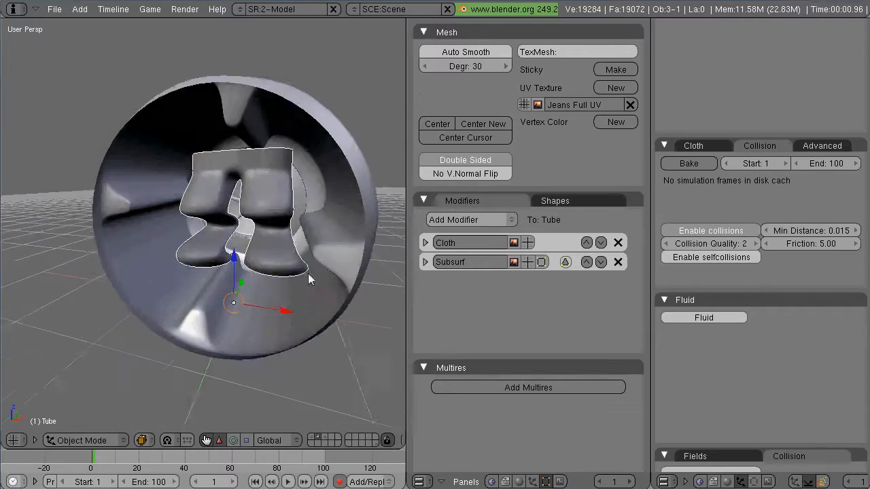
click(688, 163)
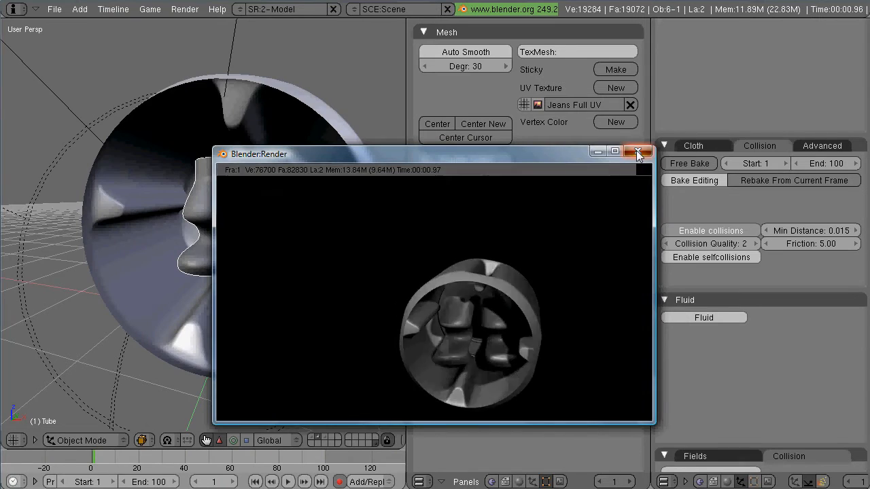
click(636, 151)
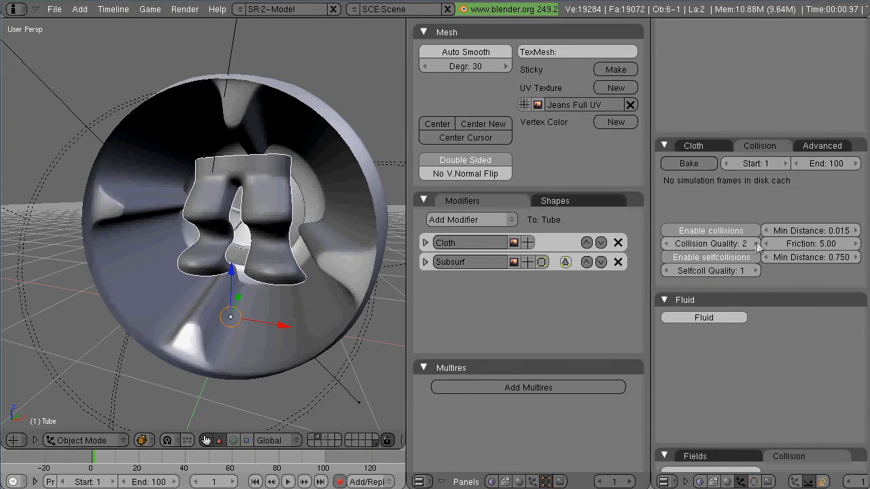
click(688, 163)
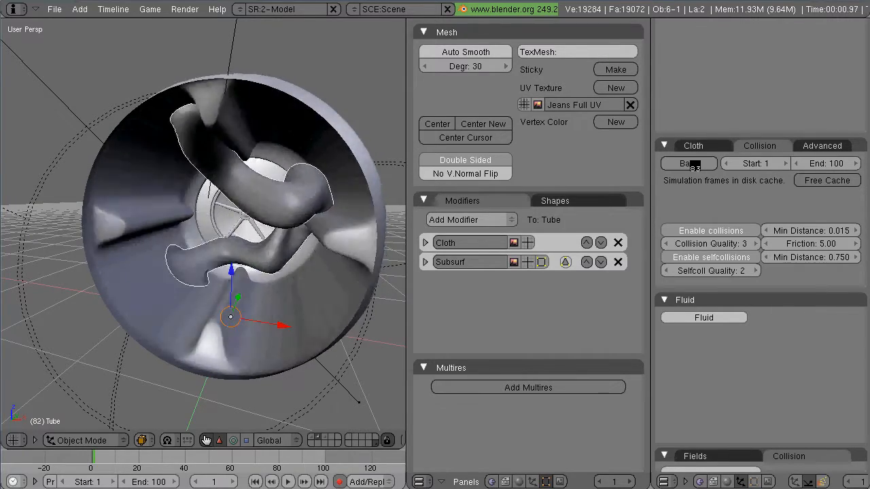
click(688, 163)
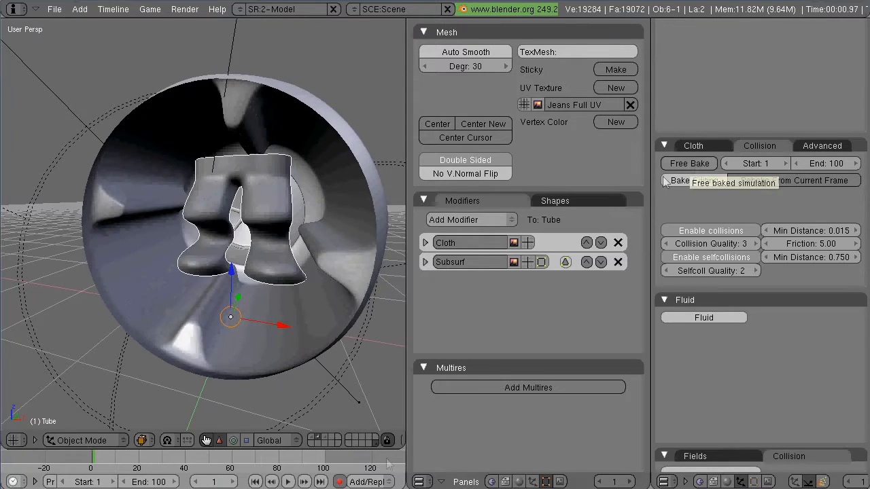
click(688, 163)
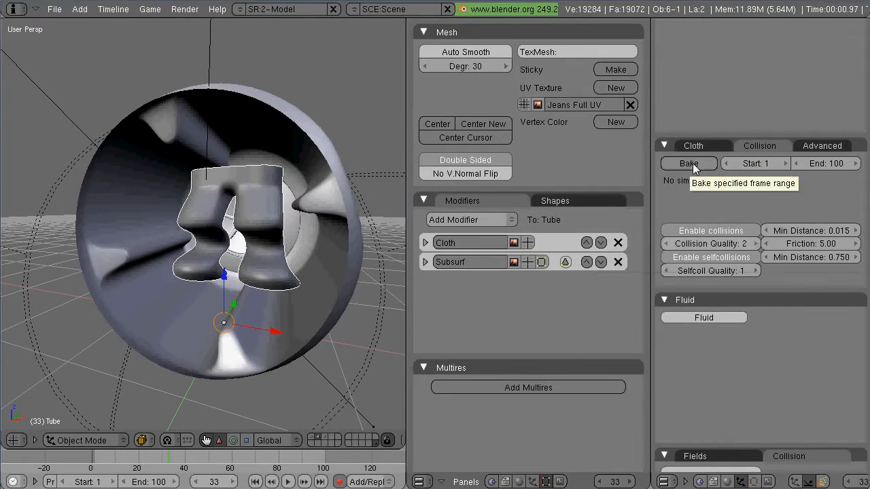
Step: Bake at Collision Quality 2 and Selfcoll 1, extend End to frame 150, rebake, then Free Bake
click(688, 163)
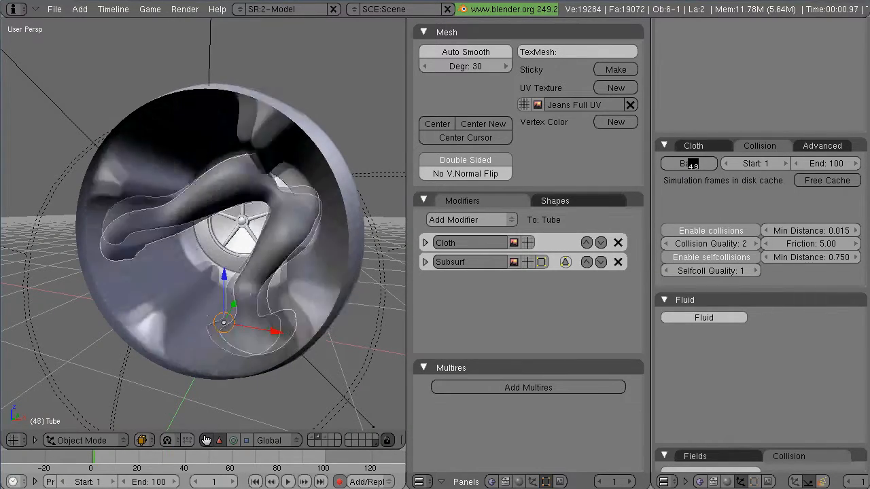
click(688, 163)
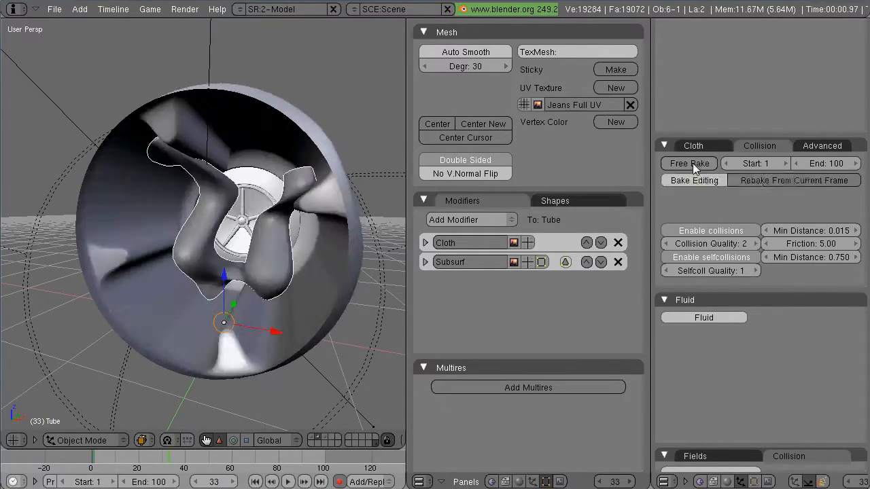
click(688, 163)
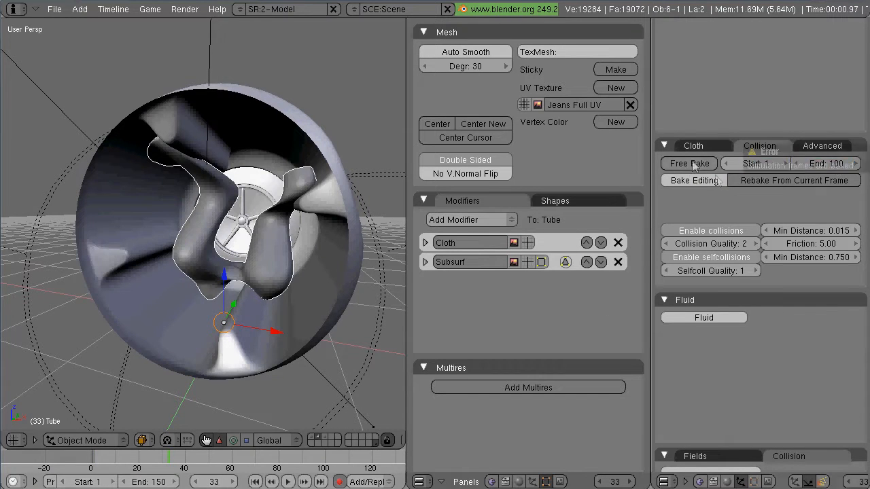
click(688, 164)
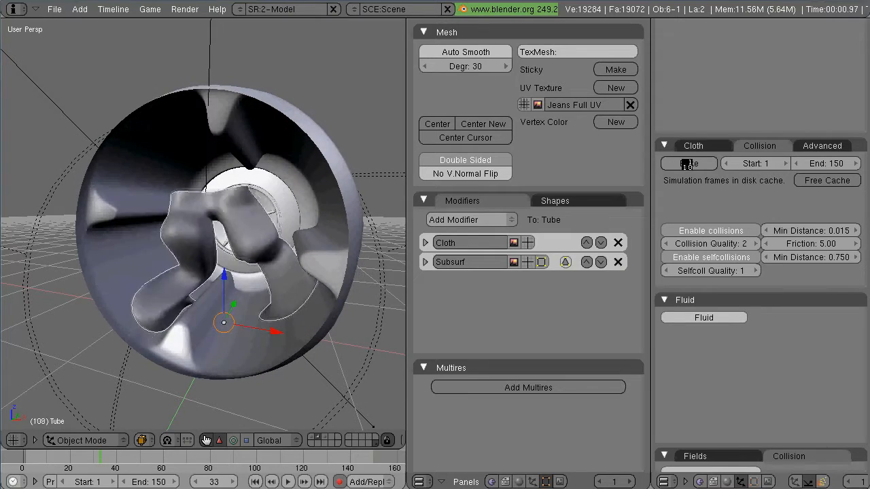
click(687, 164)
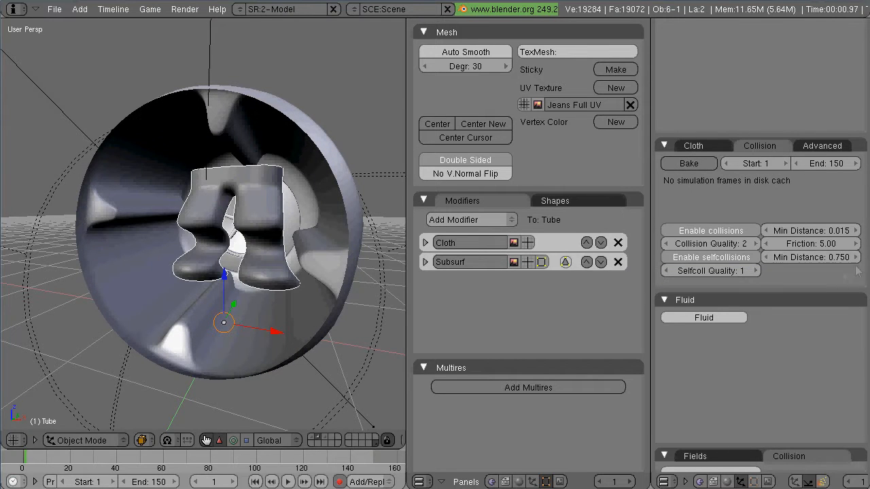
mouse_move(688, 163)
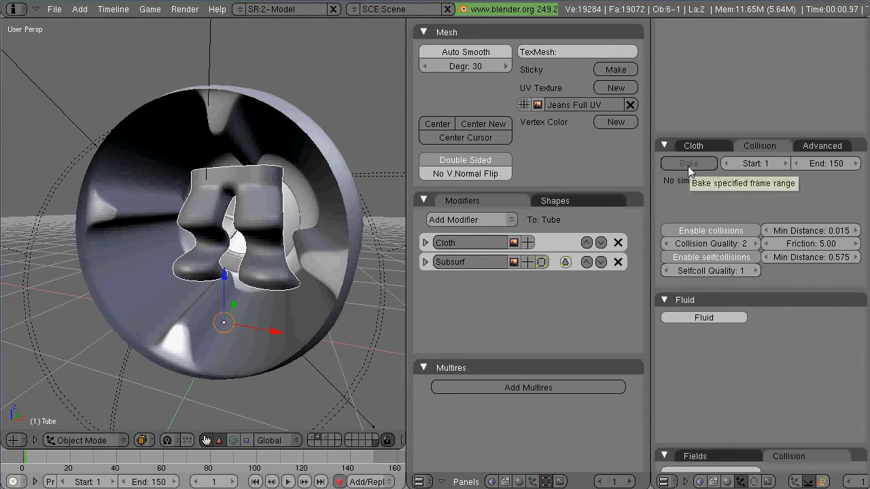
Step: Bake with Collision Quality 3, Friction 25 and self-collisions off after discarding the trial bake
click(688, 164)
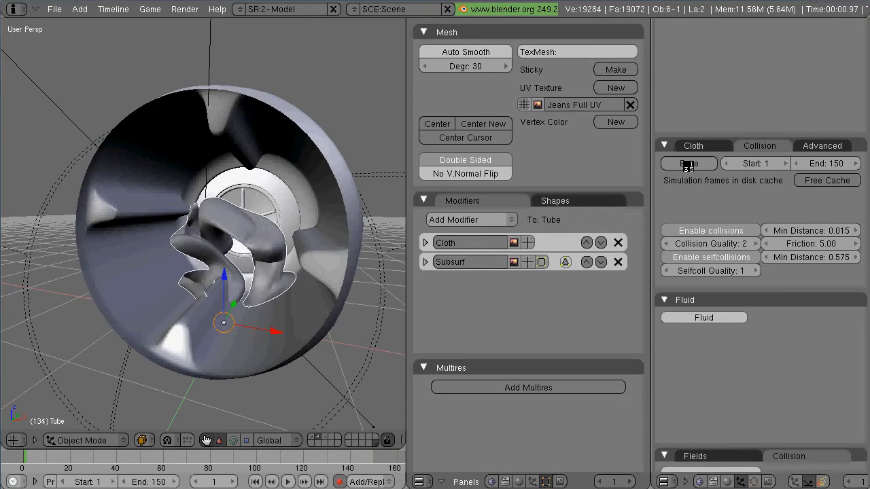
click(687, 163)
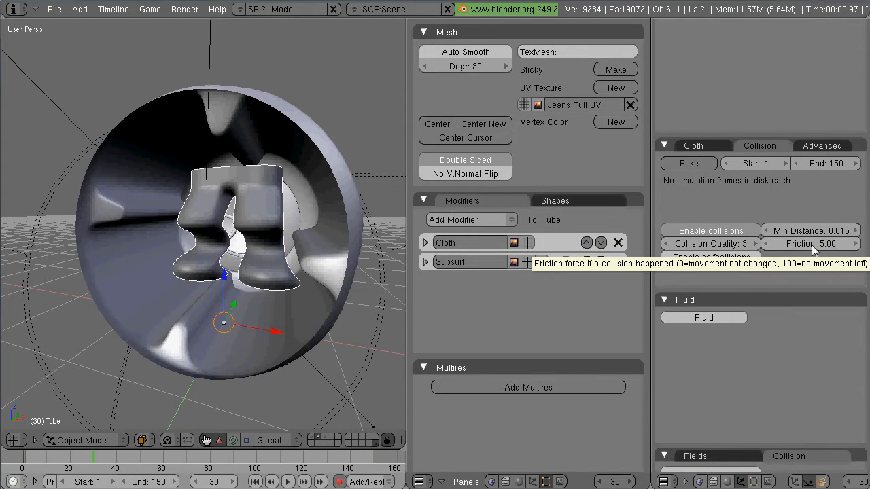
click(811, 243)
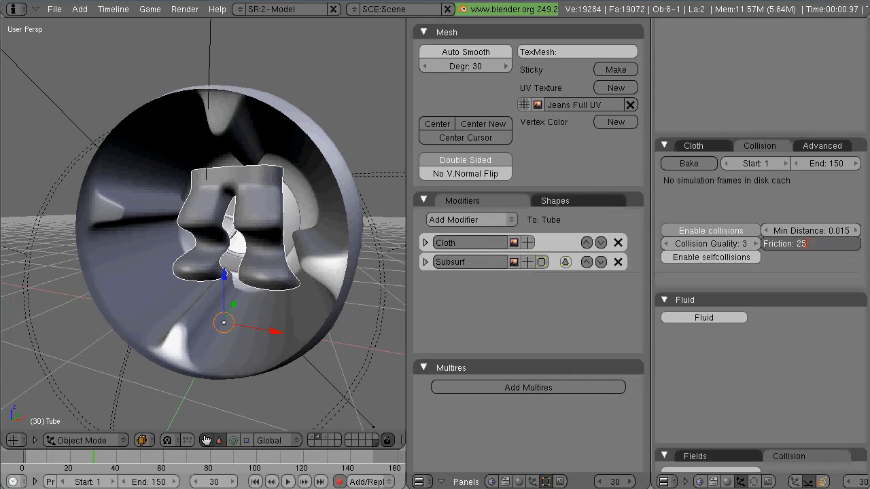
click(687, 163)
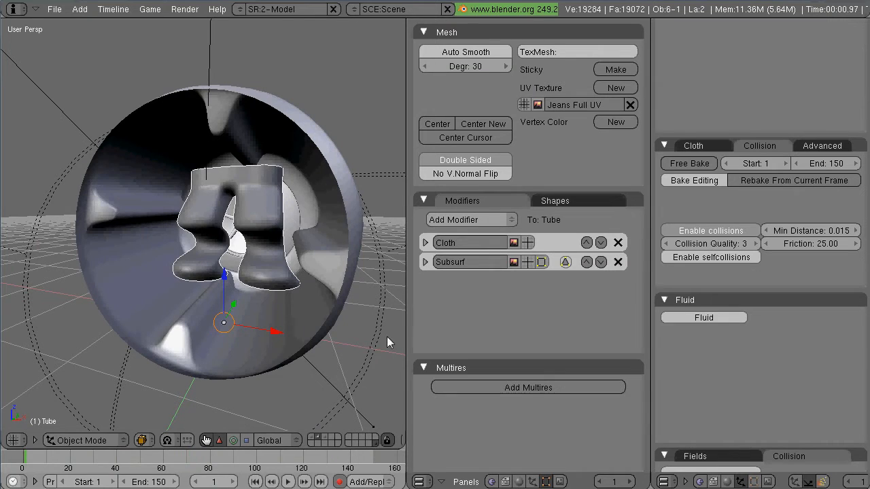
mouse_move(384, 345)
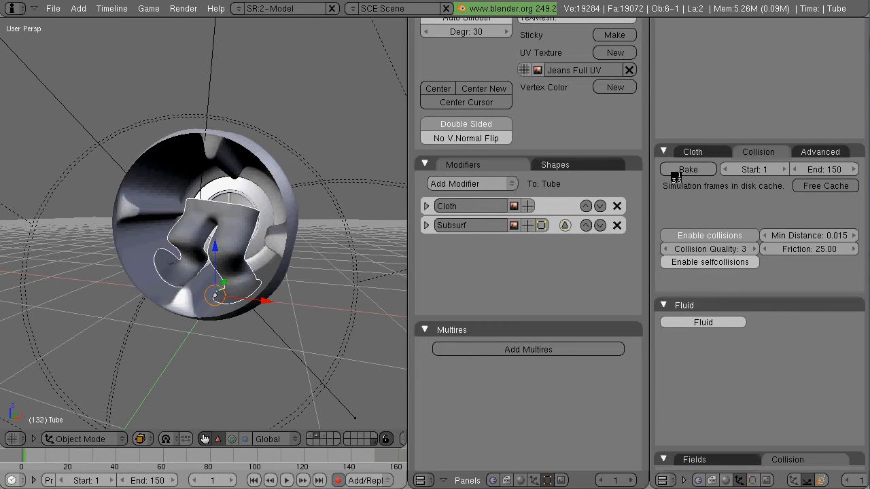
Step: Free the old bake, rebake over the full range and play back the tumbling jeans
click(688, 169)
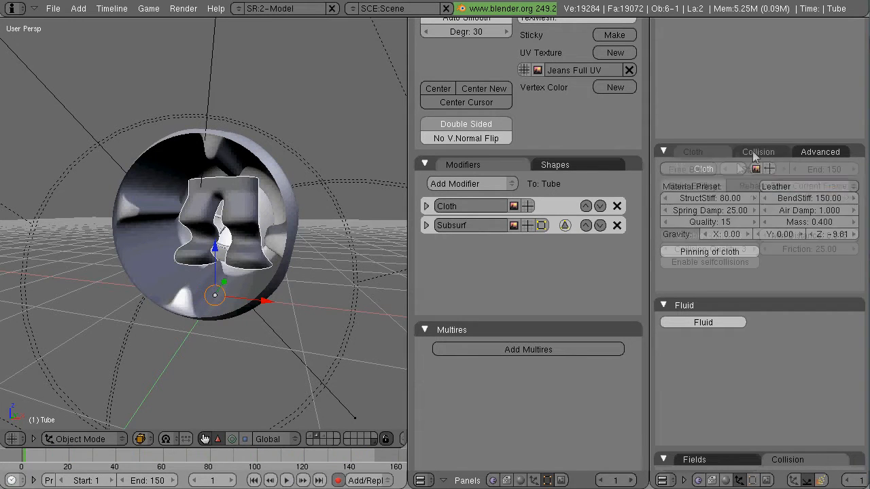
click(759, 152)
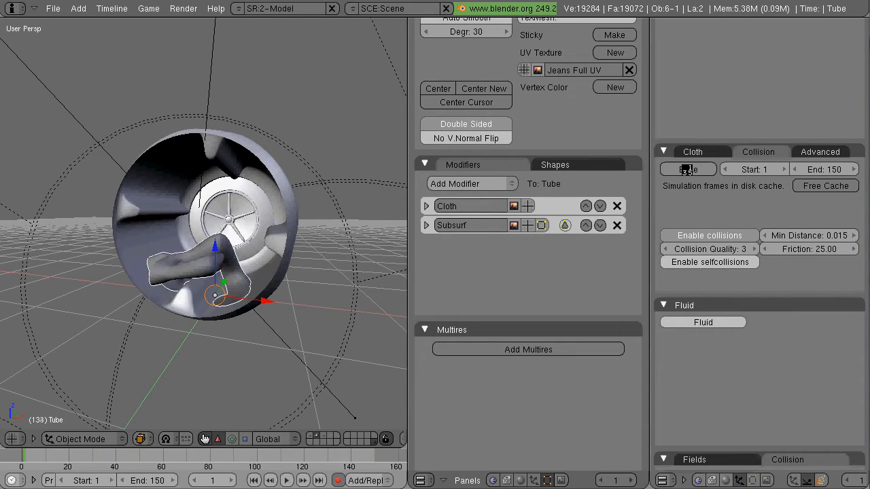
click(286, 481)
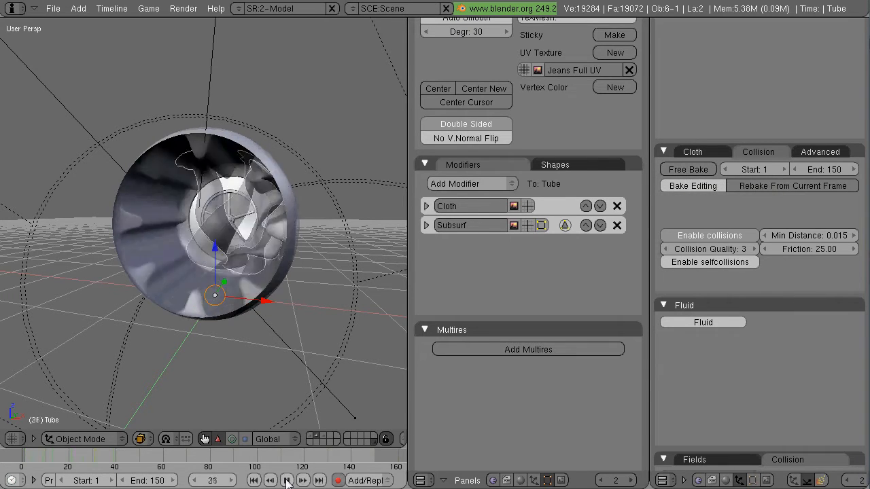
click(253, 482)
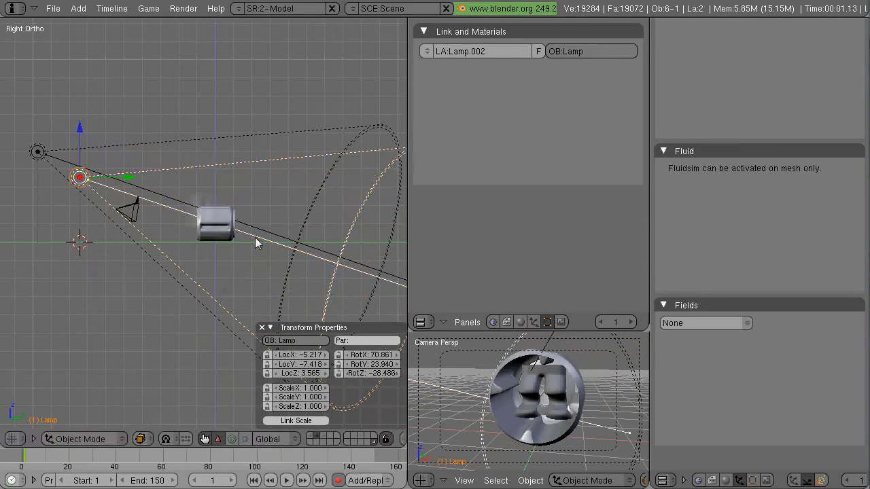
Step: Select the second spot lamp and start a test render with F12
click(38, 151)
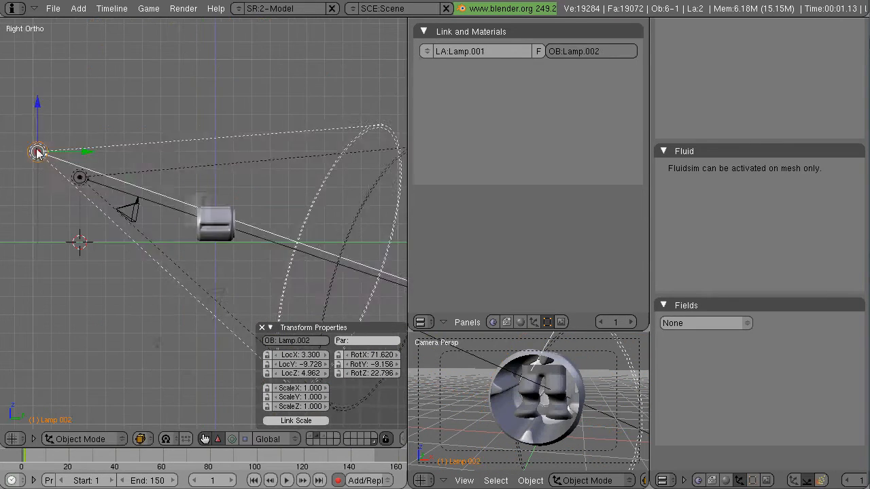
key(F12)
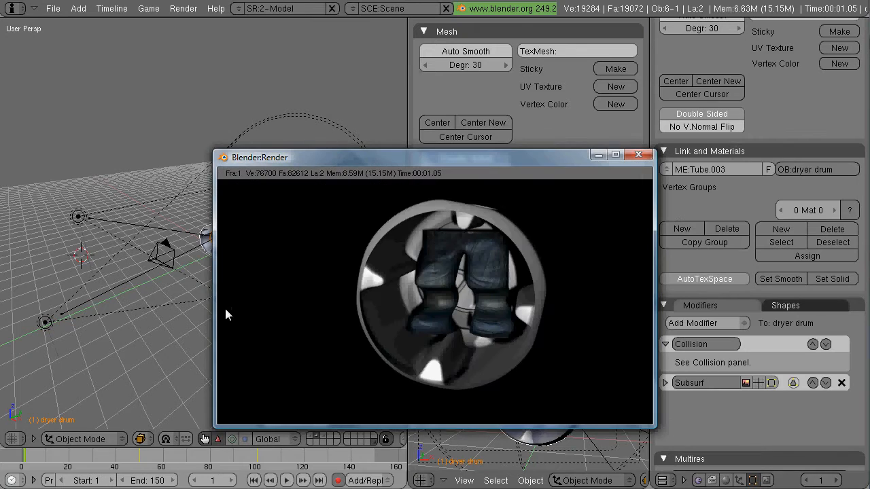
Step: Dismiss the still render and launch the ANIM test animation render
click(639, 155)
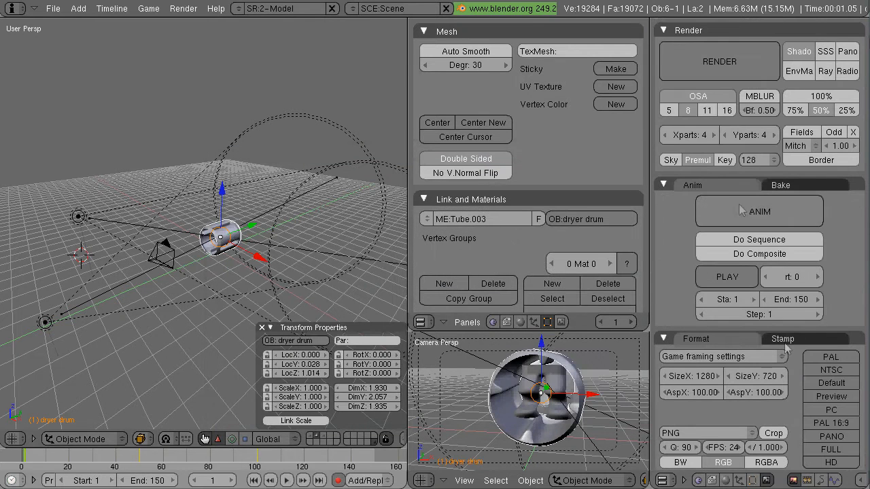
click(719, 61)
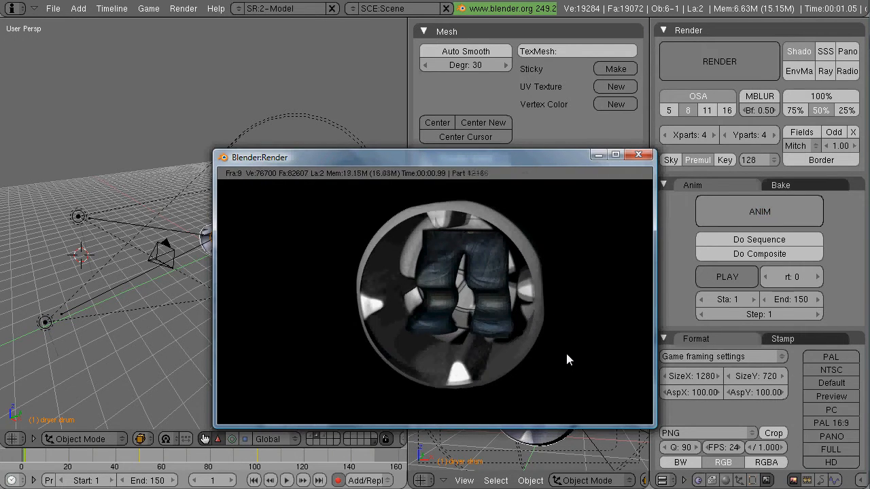